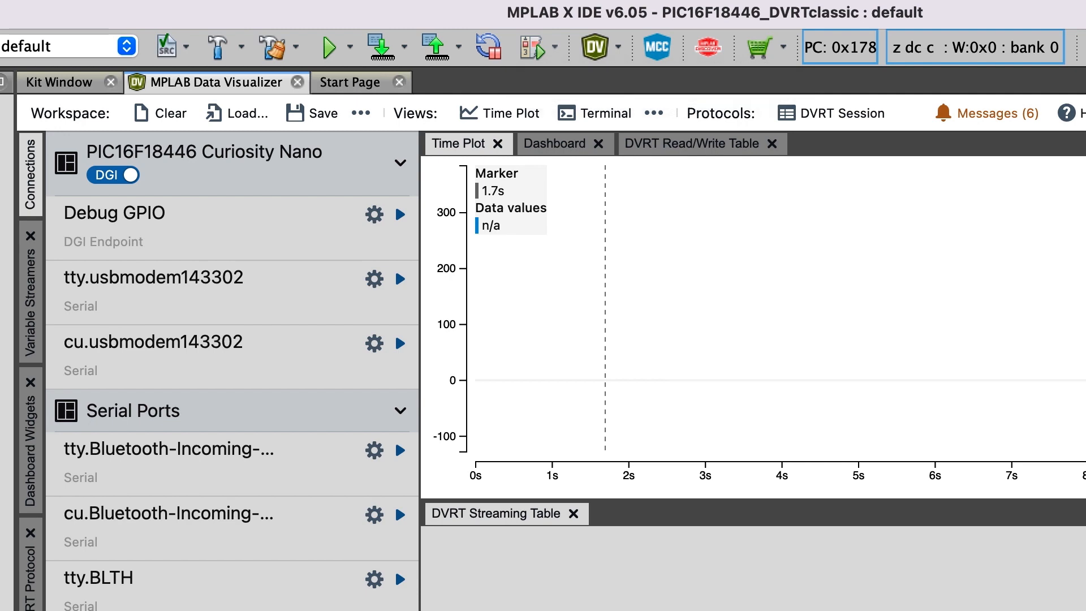
# - Show the main.c editor with testCount16 and Vars_Initialize beside the Data Visualizer
pyautogui.click(331, 46)
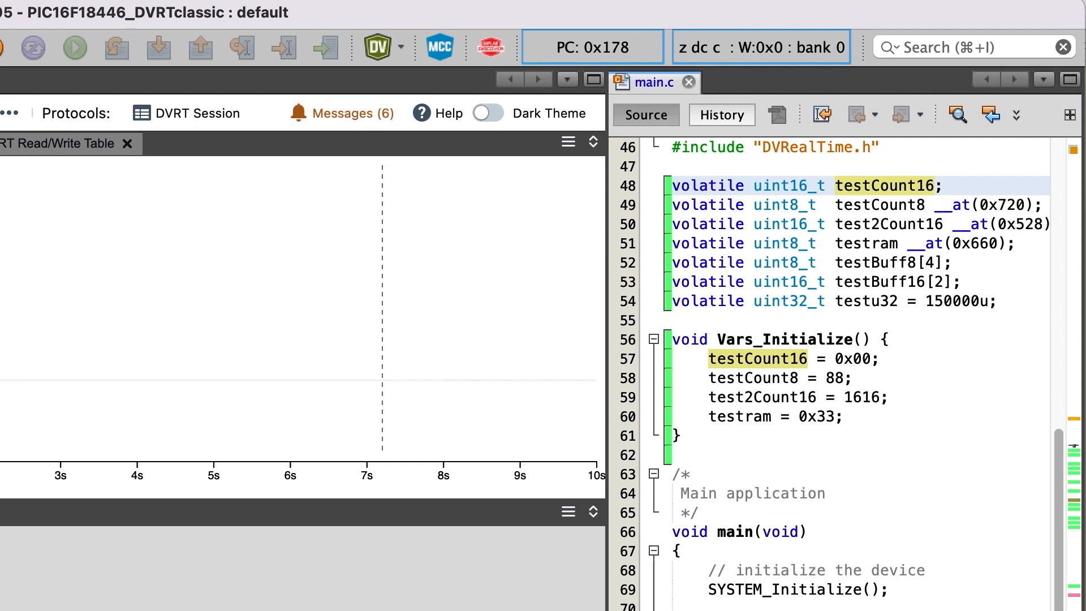
# - Launch 'DVRT for Main Project' to program the board and open the PIC16F18446_DVRTclassic session
pyautogui.click(400, 48)
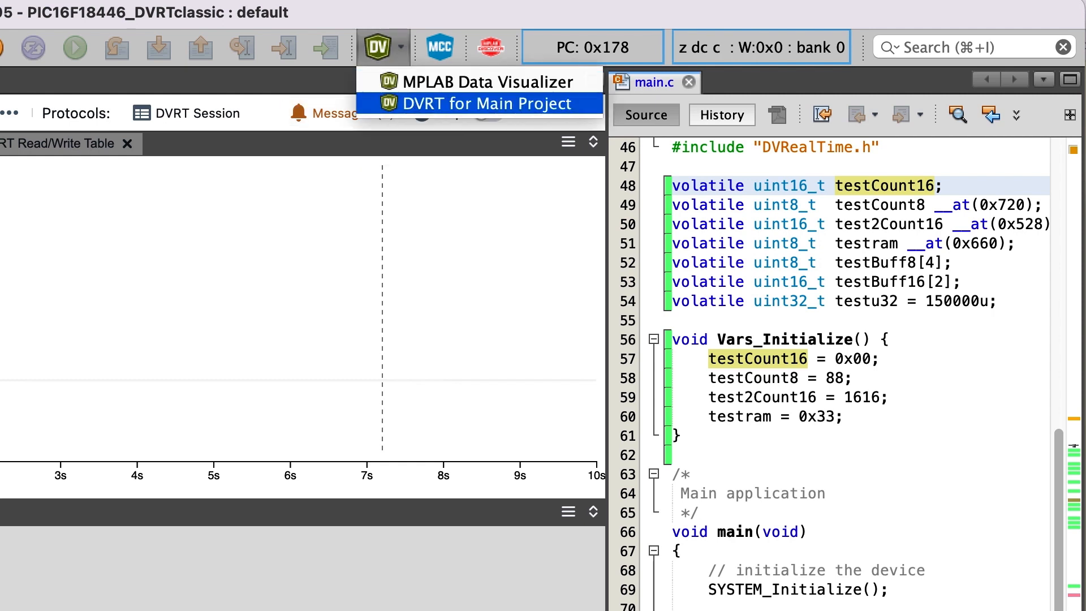
pyautogui.moveTo(489, 102)
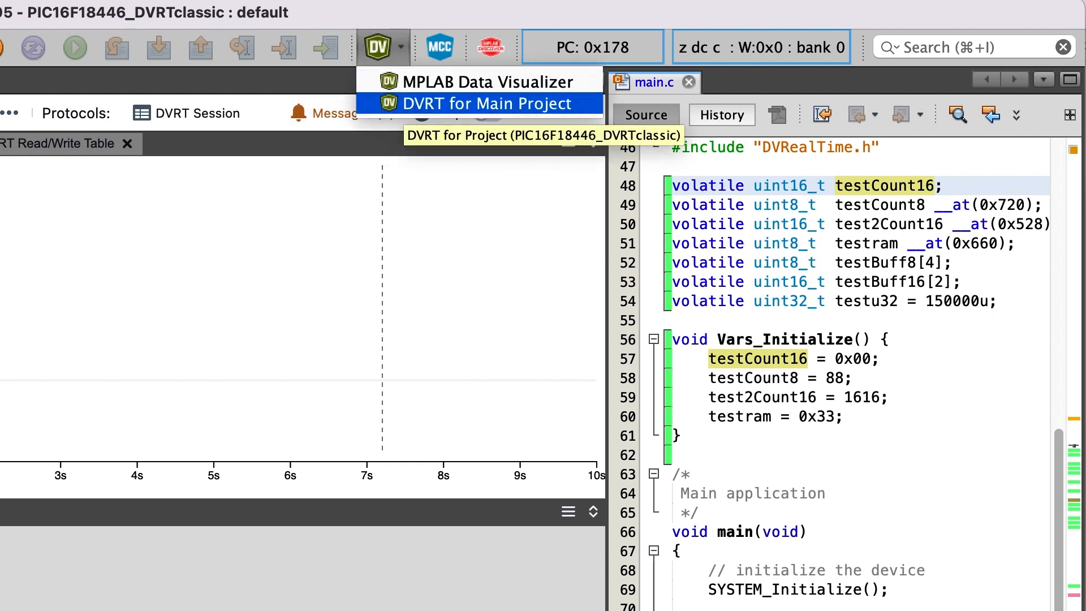
pyautogui.click(486, 103)
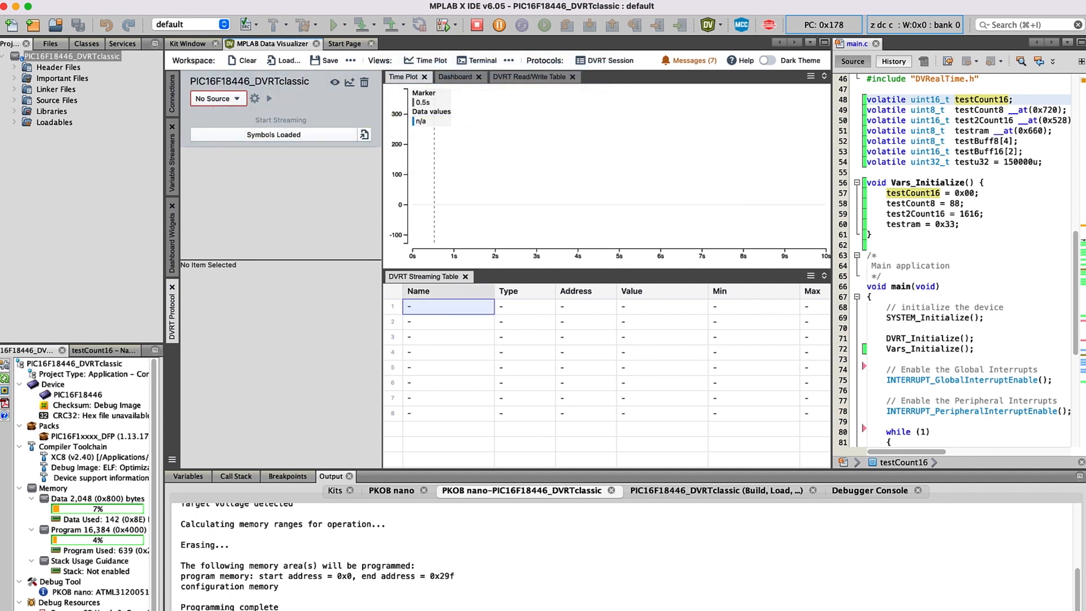
# - Add testCount16 and LATA to the DVRT streaming table by filtering 'test' and 'LAT'
pyautogui.click(447, 306)
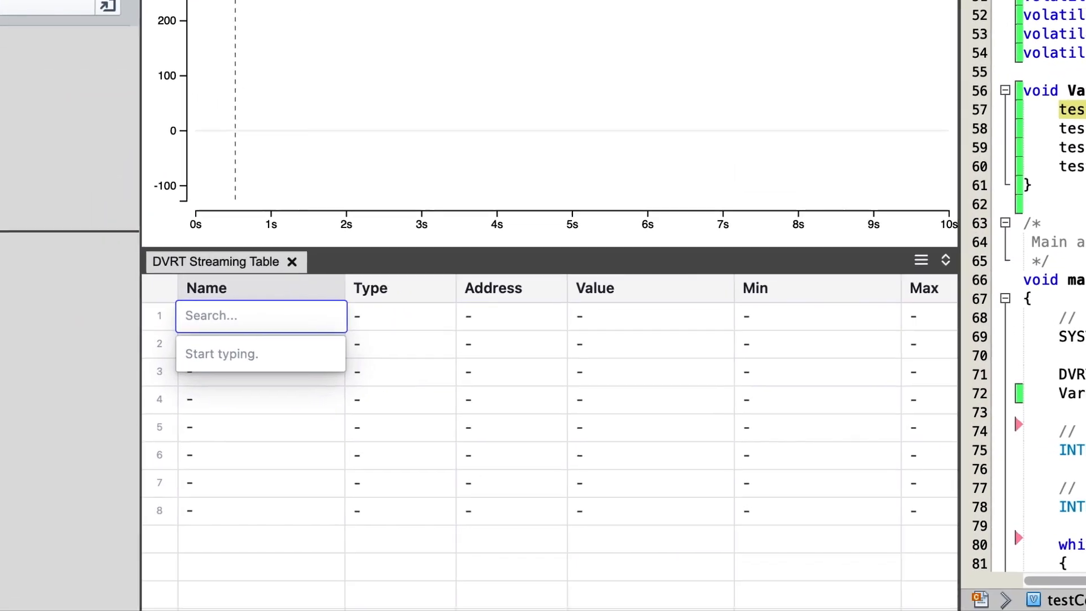
pyautogui.write('test')
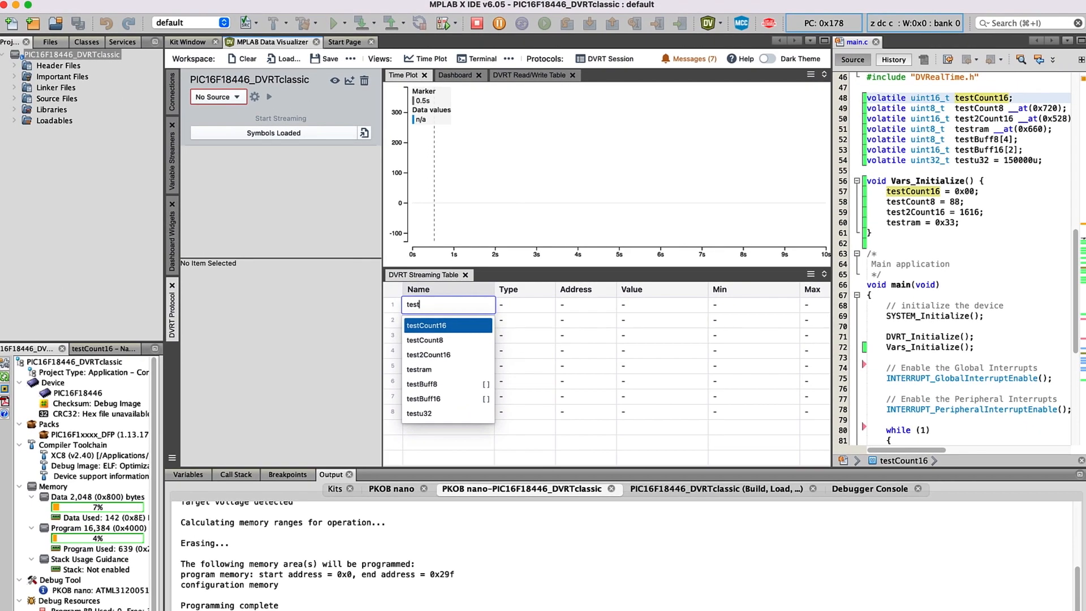
pyautogui.click(426, 325)
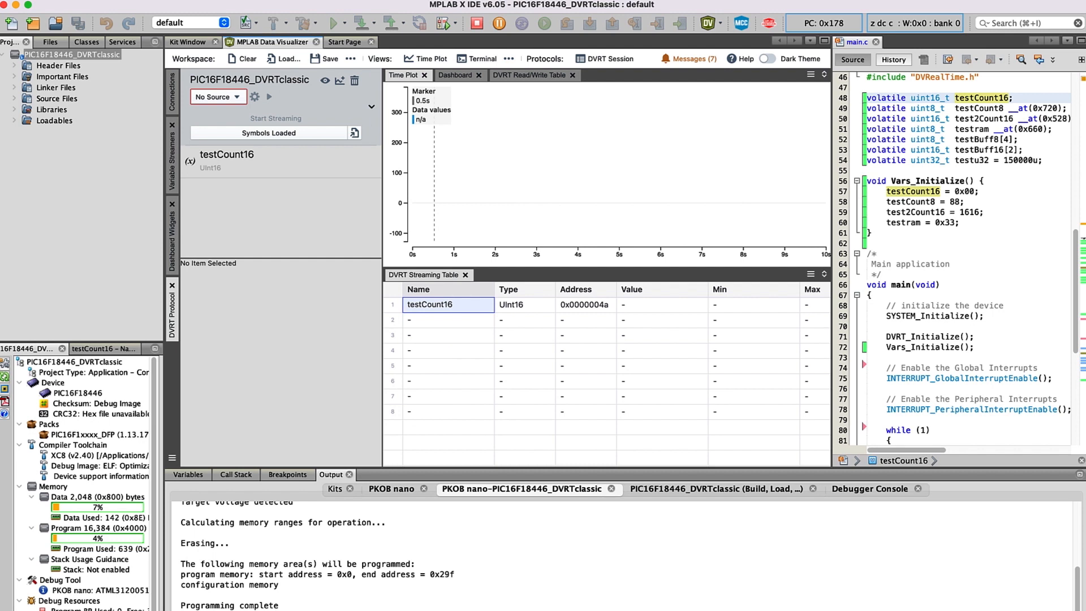
pyautogui.write('LATA')
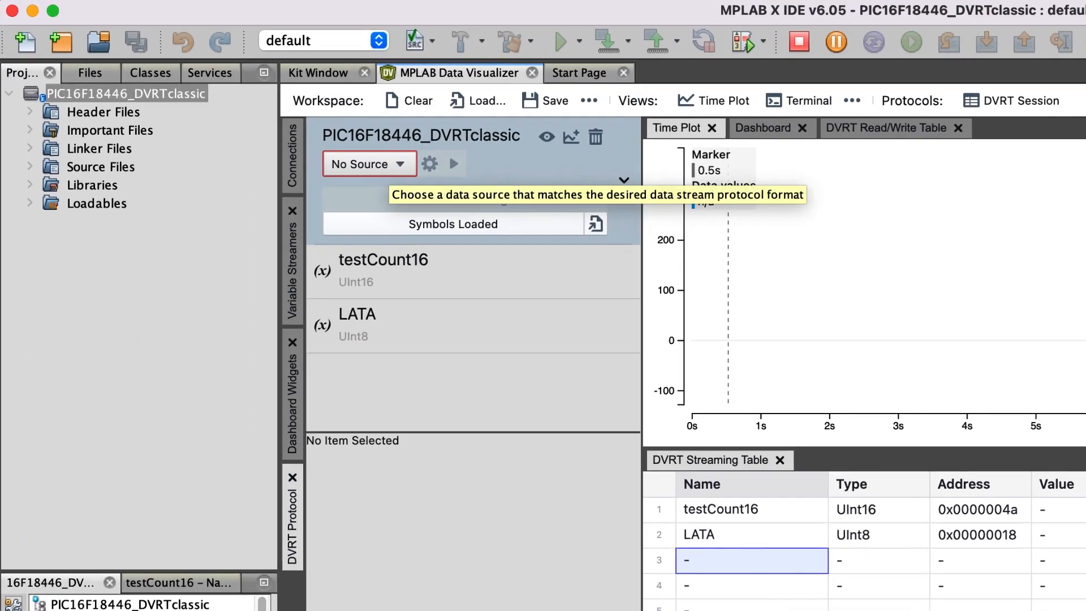
# - Select the Curiosity Nano port tty.usbmodem143302 as source and start streaming live values
pyautogui.click(366, 164)
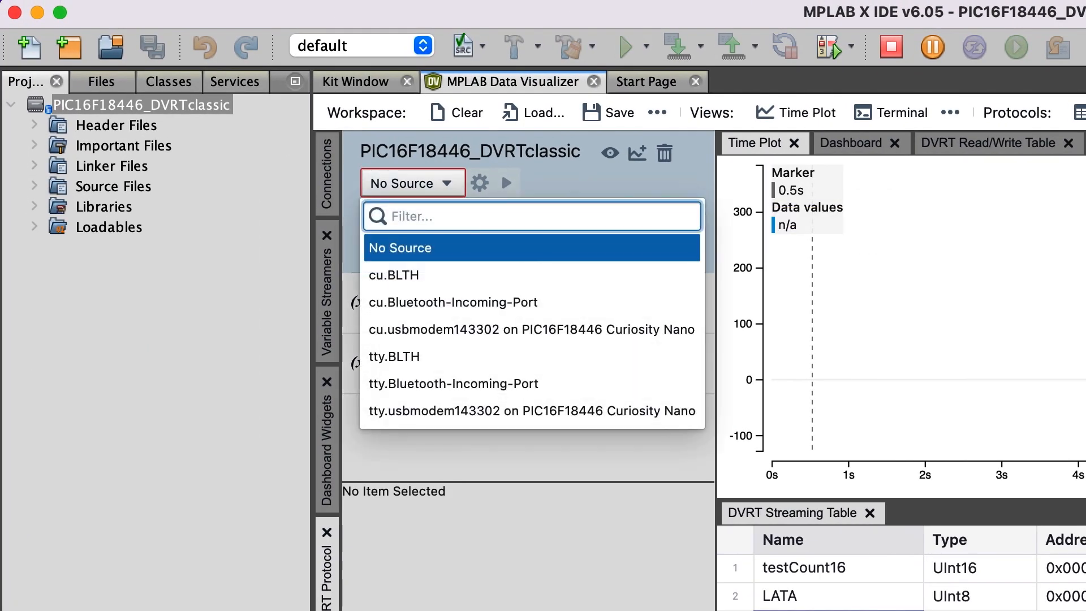
pyautogui.write('cur')
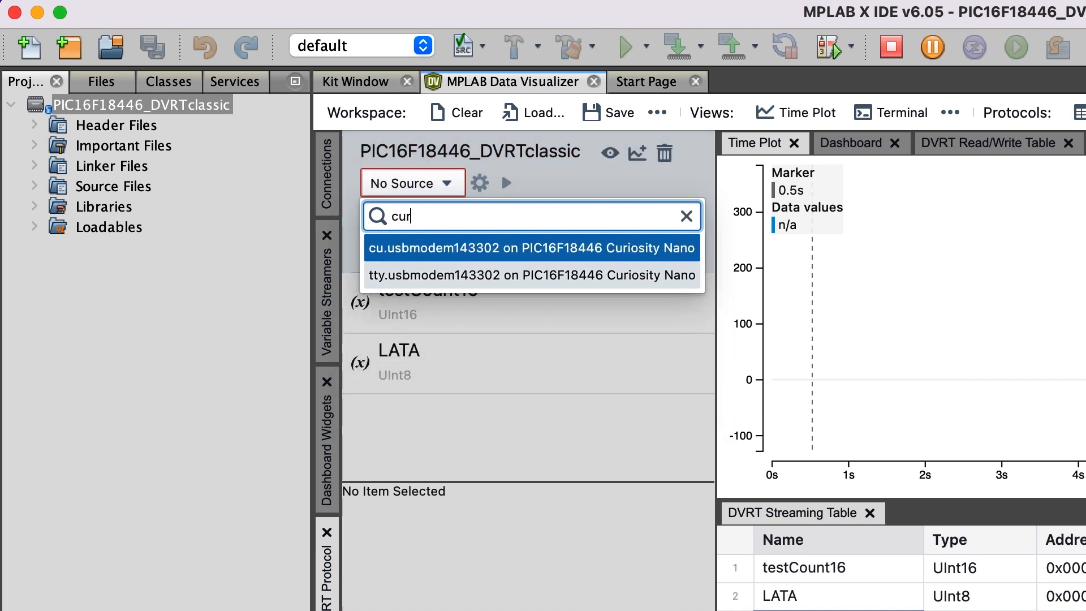
pyautogui.click(531, 275)
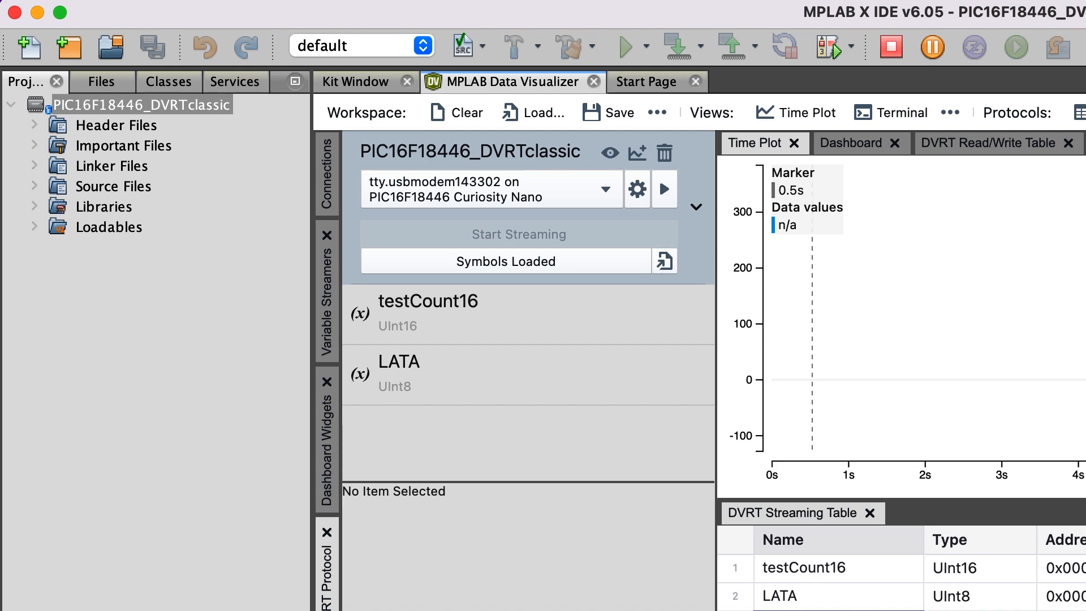
pyautogui.click(636, 189)
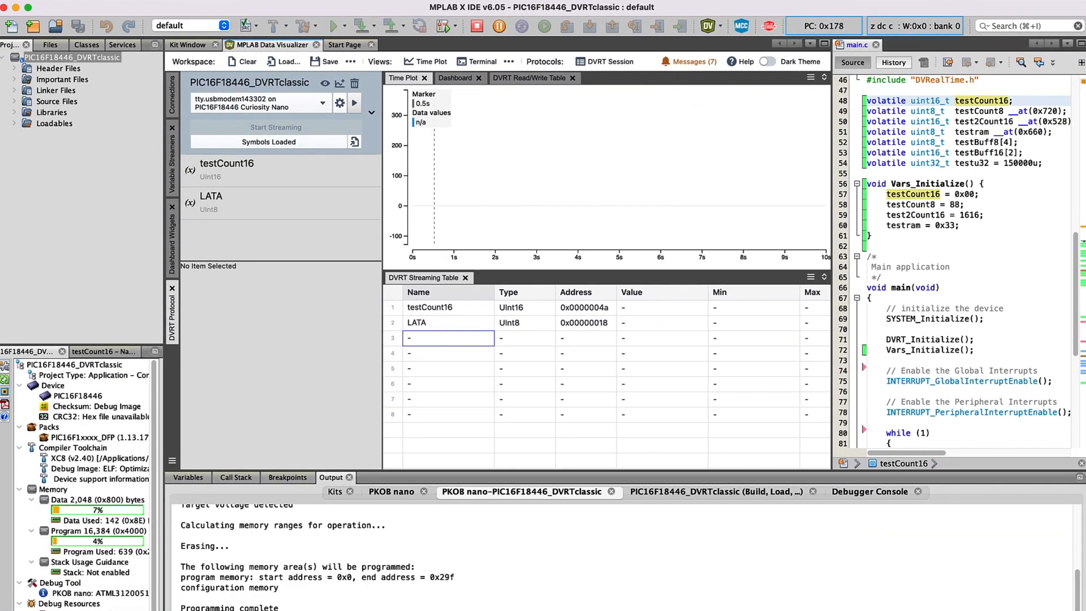
pyautogui.click(275, 127)
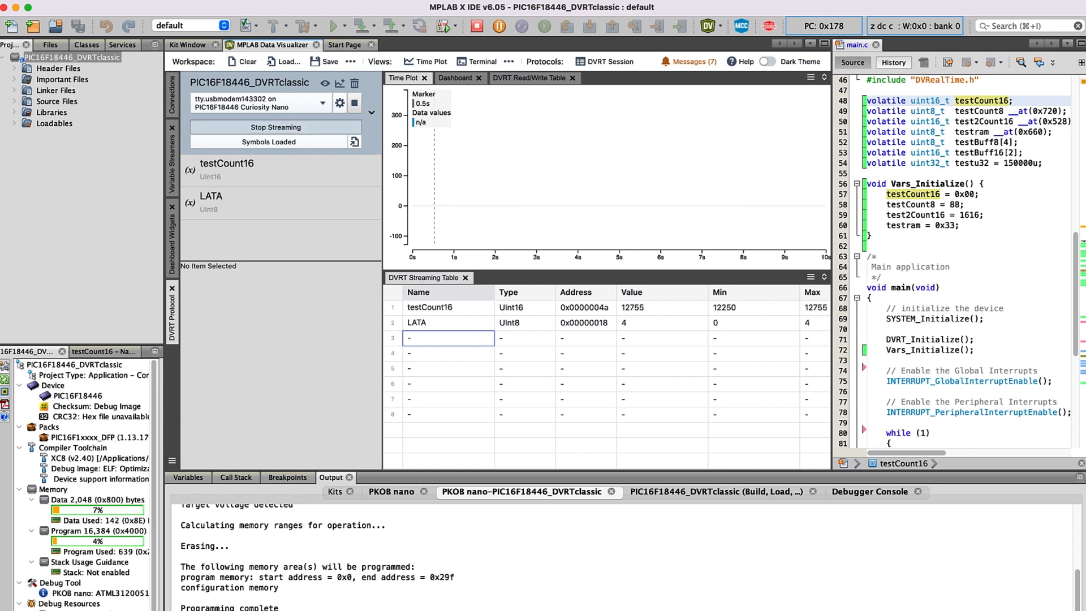